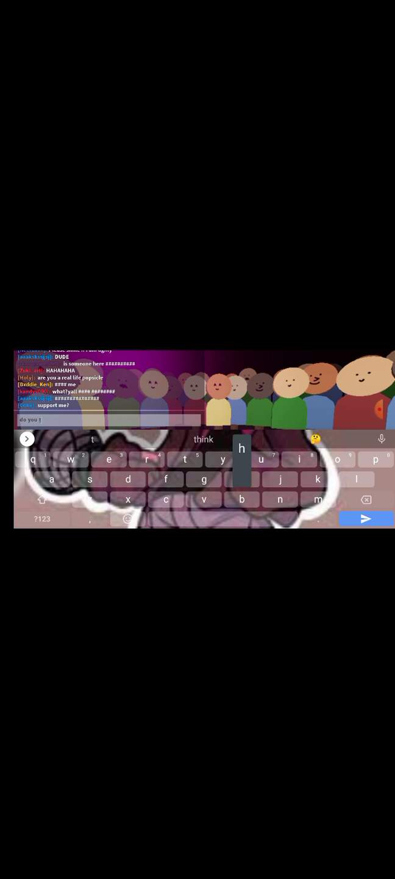
Step: Send the chat message "do you think I'm a" in the game
type("think I'm a")
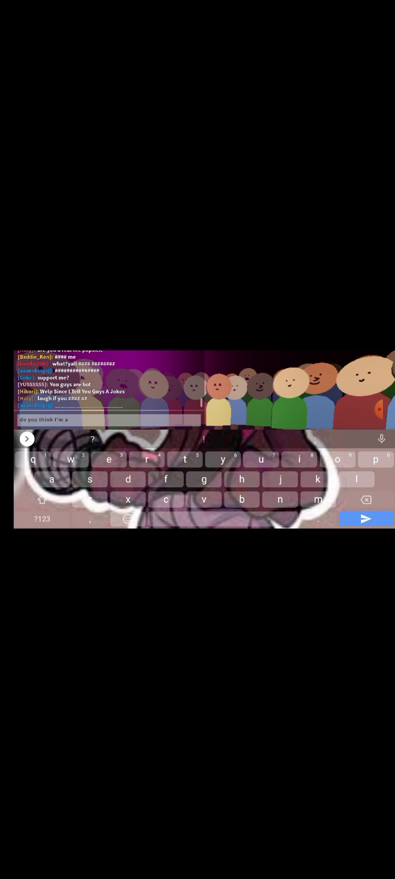
left_click(299, 459)
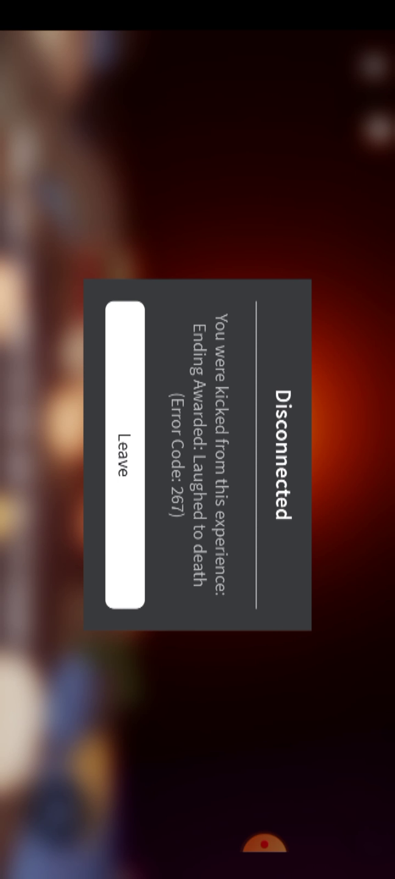
Step: Leave the game from the 'Laughed to death' Disconnected dialog
left_click(124, 456)
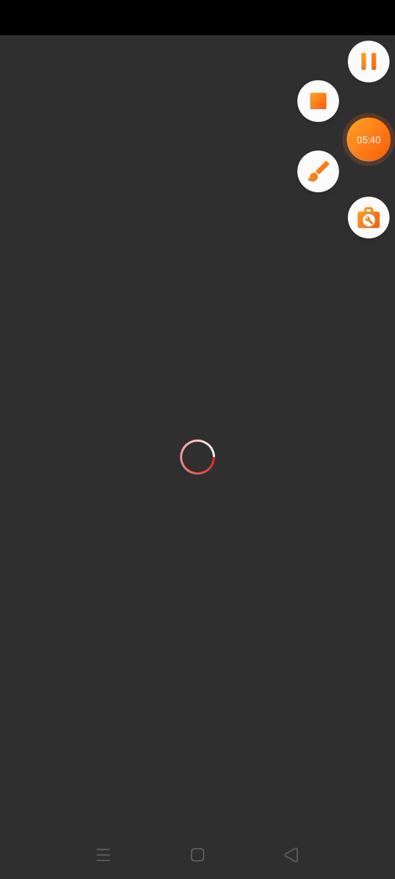